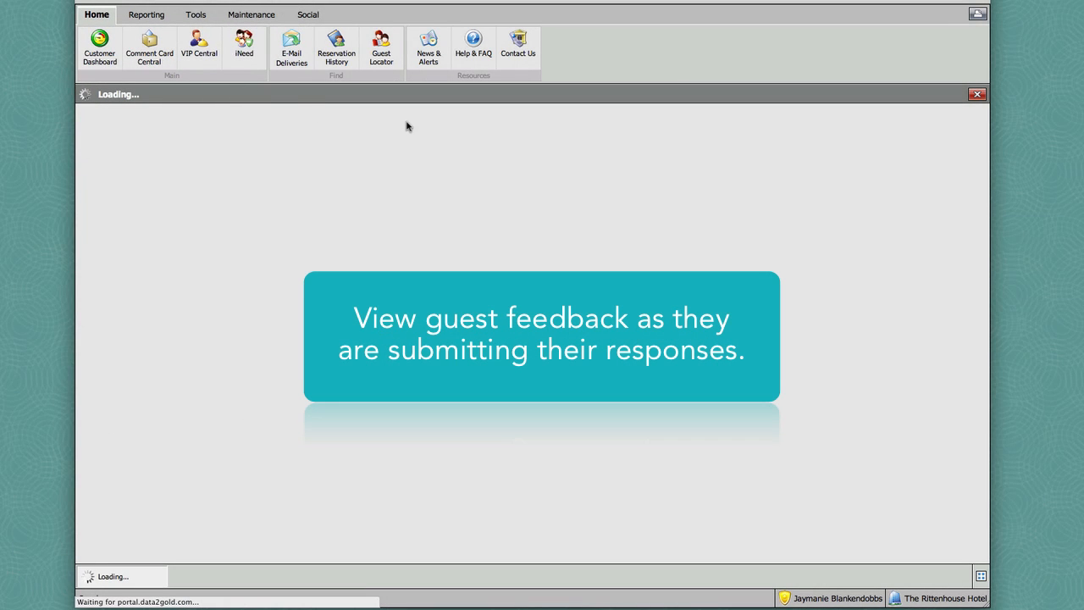
{"action": "mouse_move", "coordinate": [559, 207]}
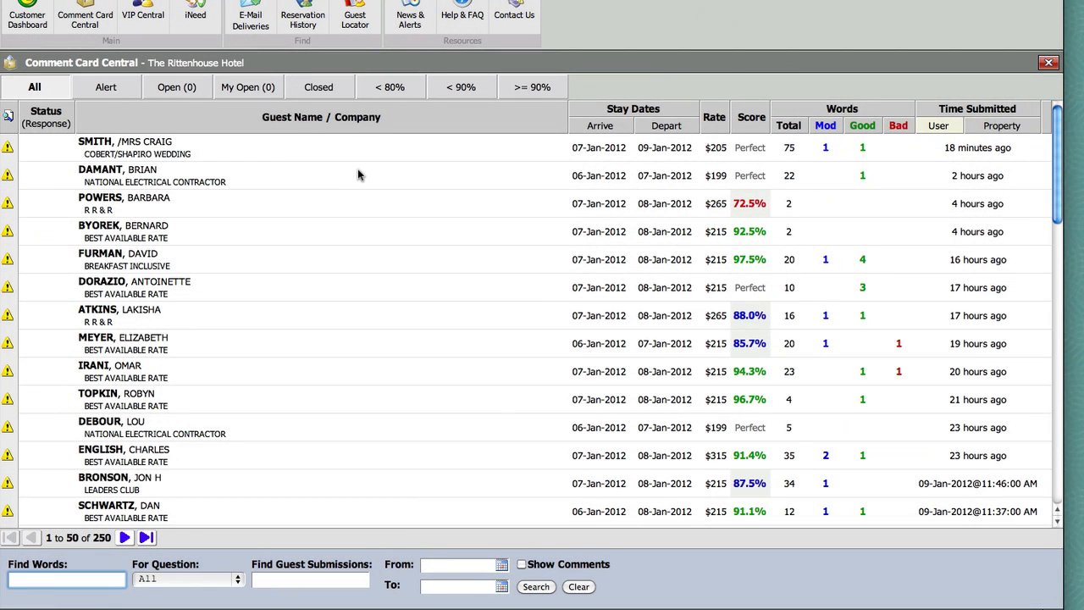
{"action": "scroll", "scroll_direction": "down", "scroll_amount": 3}
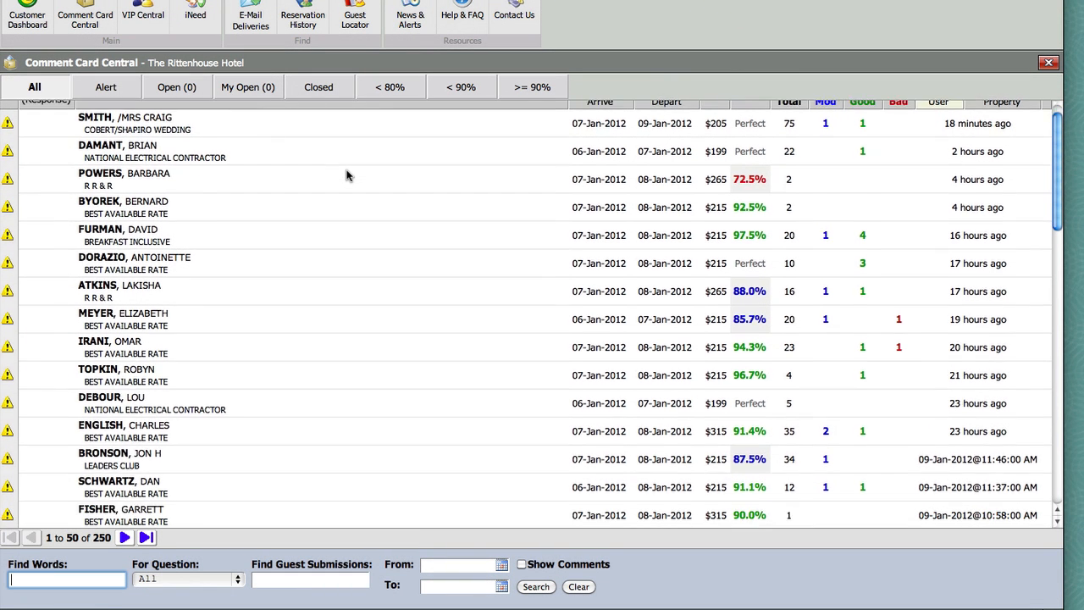
{"action": "scroll", "scroll_direction": "down", "scroll_amount": 3}
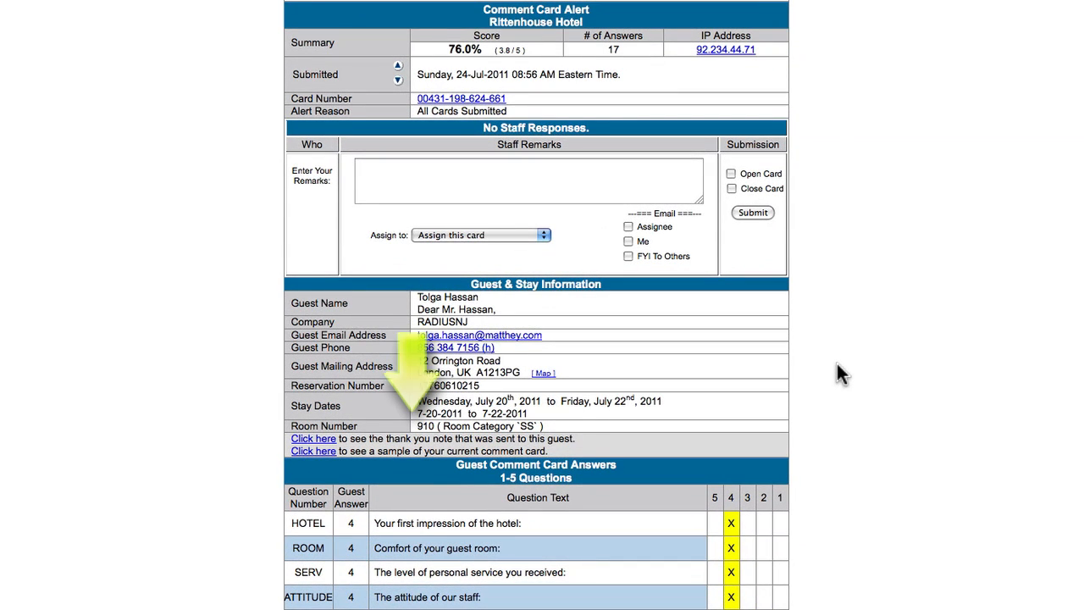
{"action": "scroll", "scroll_direction": "down", "scroll_amount": 3}
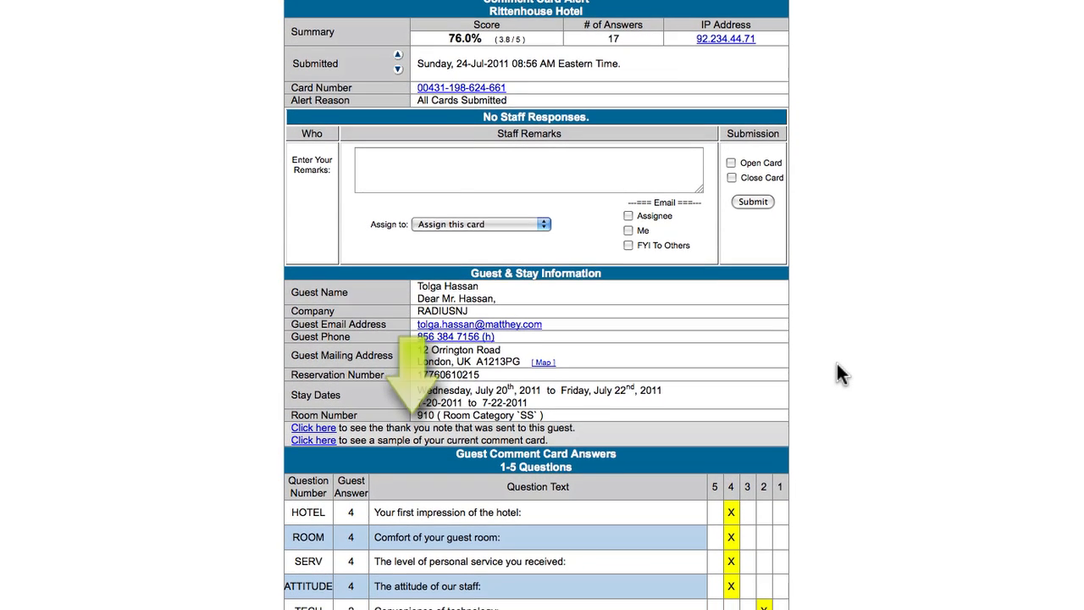
{"action": "scroll", "scroll_direction": "down", "scroll_amount": 3}
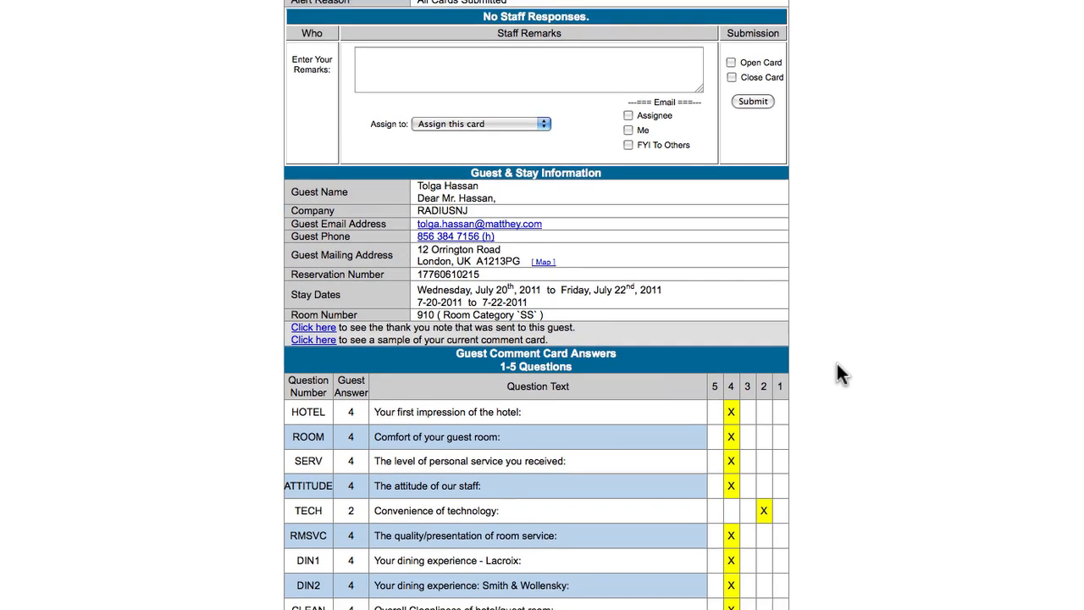
{"action": "scroll", "scroll_direction": "down", "scroll_amount": 3}
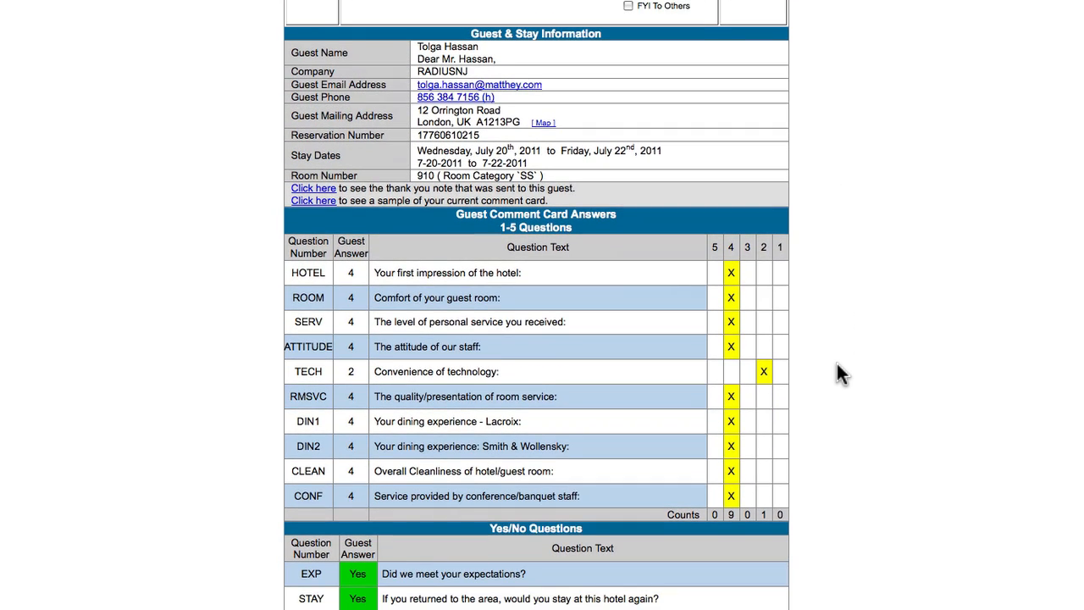
{"action": "scroll", "scroll_direction": "down", "scroll_amount": 3}
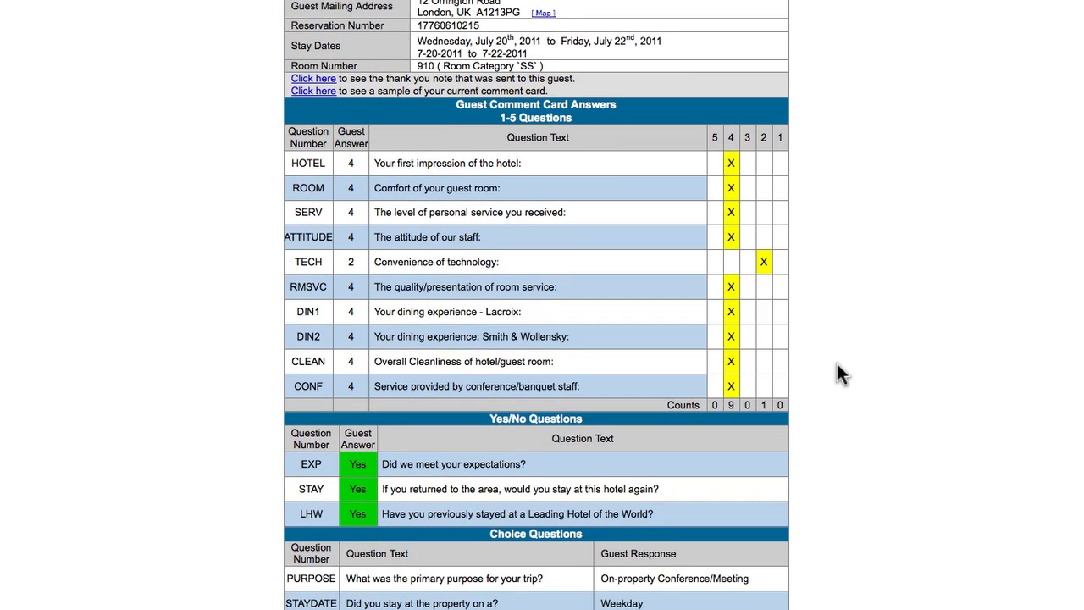
{"action": "scroll", "scroll_direction": "down", "scroll_amount": 3}
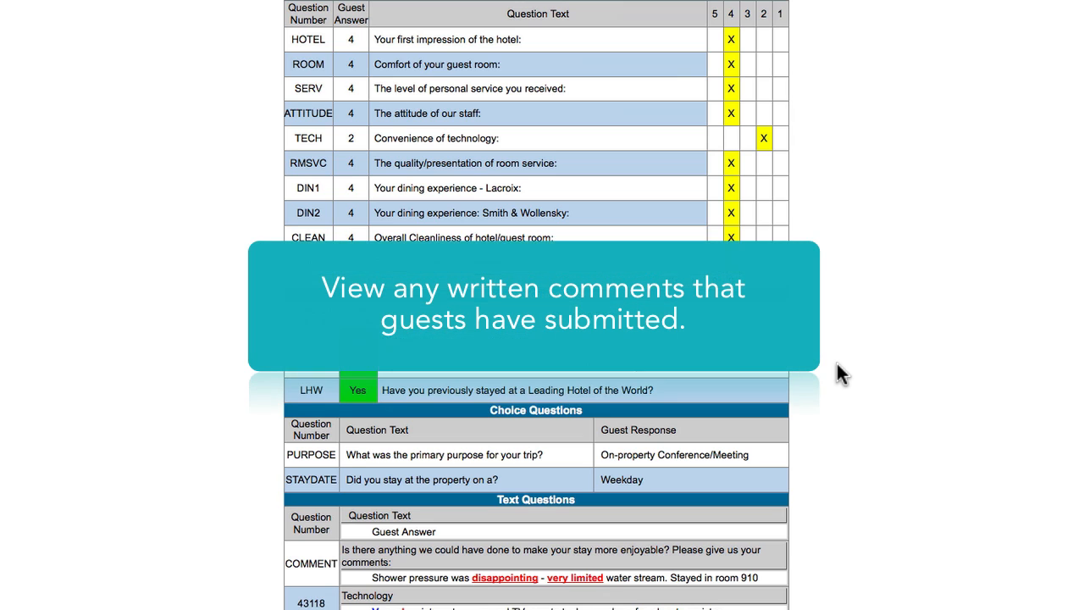
{"action": "scroll", "scroll_direction": "down", "scroll_amount": 3}
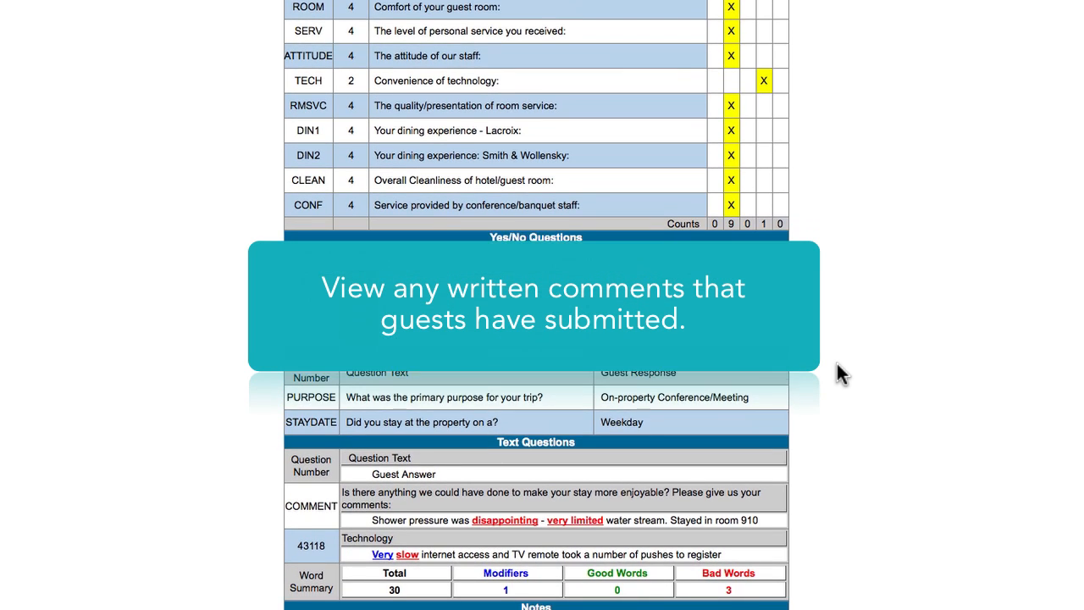
{"action": "scroll", "scroll_direction": "down", "scroll_amount": 3}
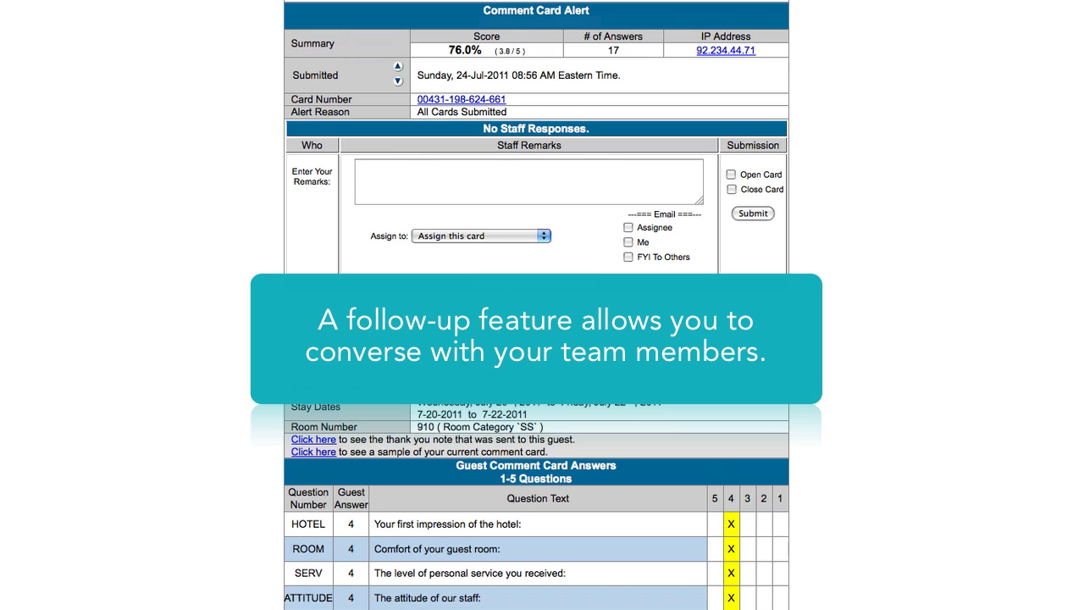
Step: Enter the staff remark 'Please adjust water pressure in room 910' and choose an assignee
{"action": "left_click", "coordinate": [528, 181]}
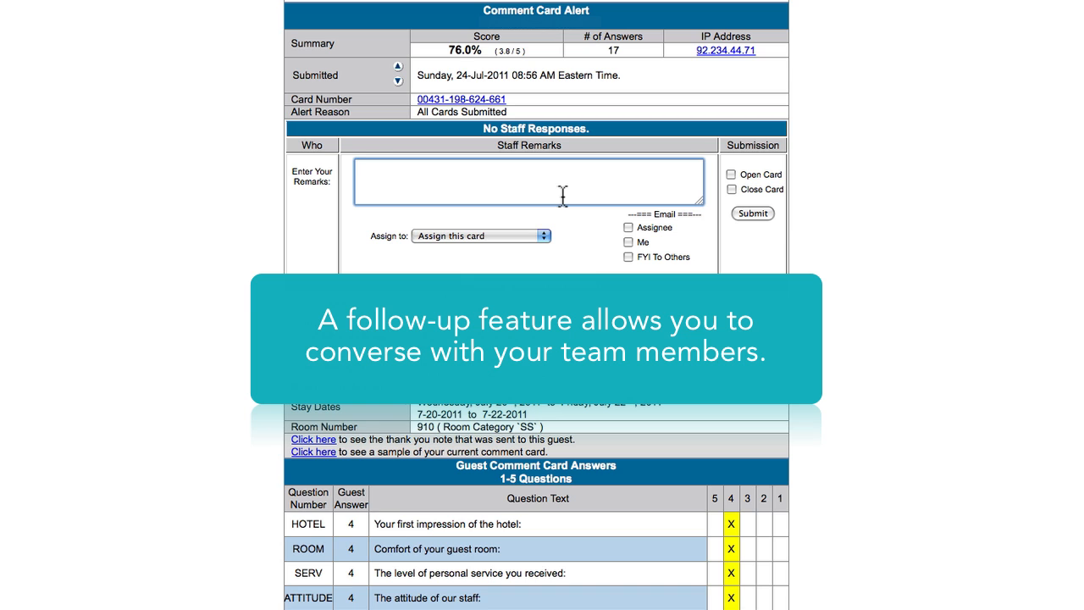
{"action": "type", "text": "Please adjust water pressure in room 910"}
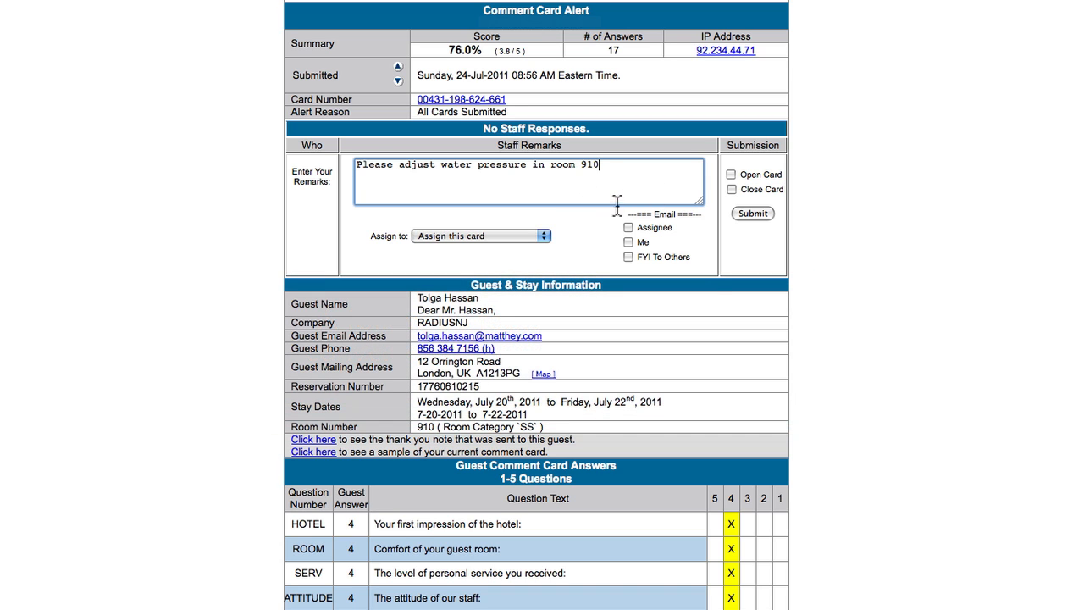
{"action": "left_click", "coordinate": [480, 235]}
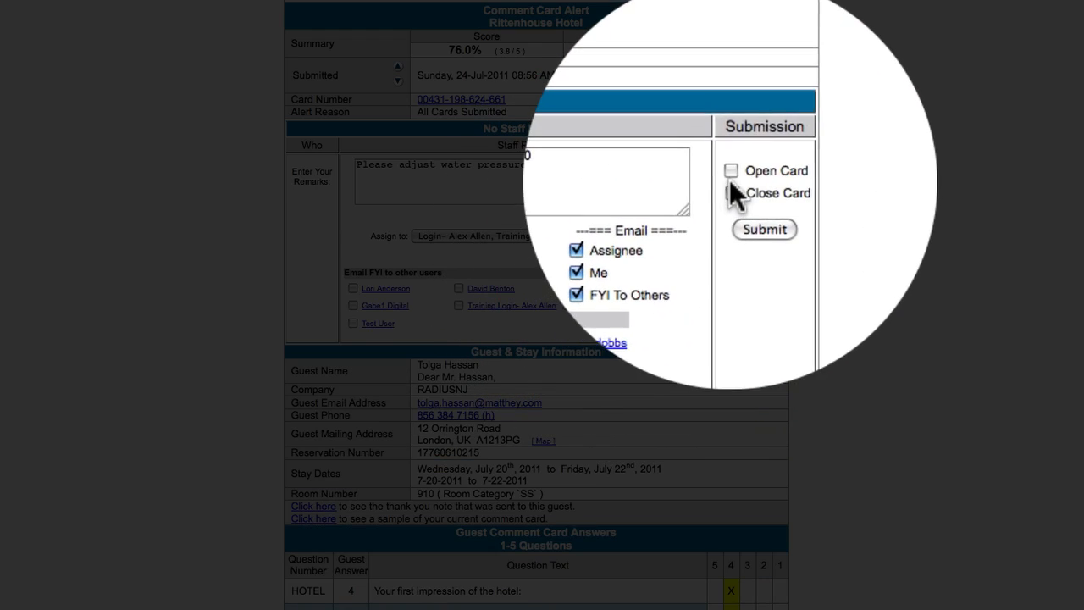
Step: Mark the card as Open and submit the staff response
{"action": "left_click", "coordinate": [731, 170]}
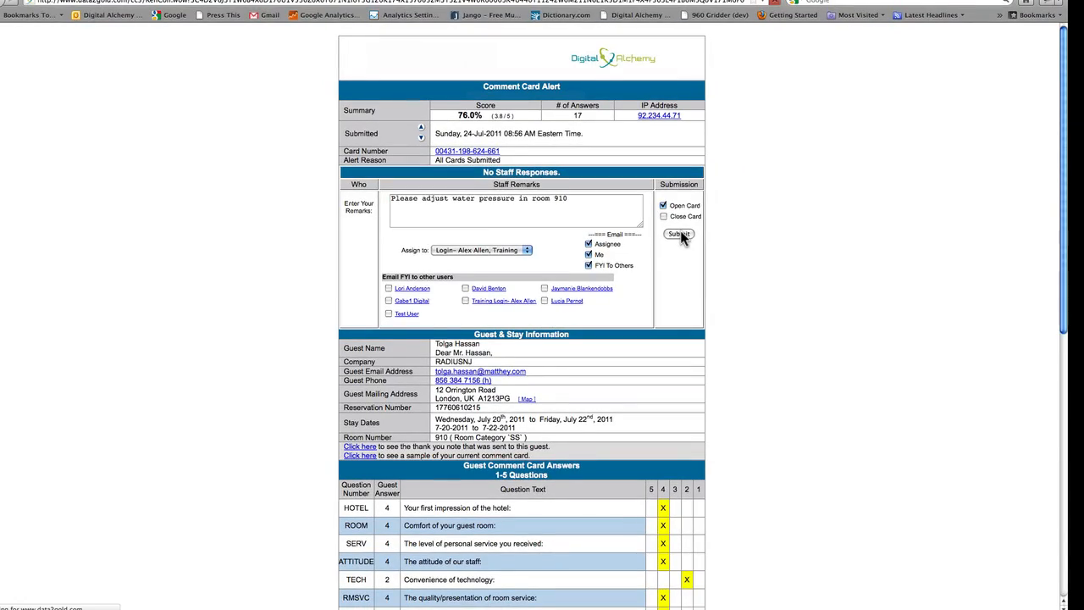
{"action": "left_click", "coordinate": [679, 234]}
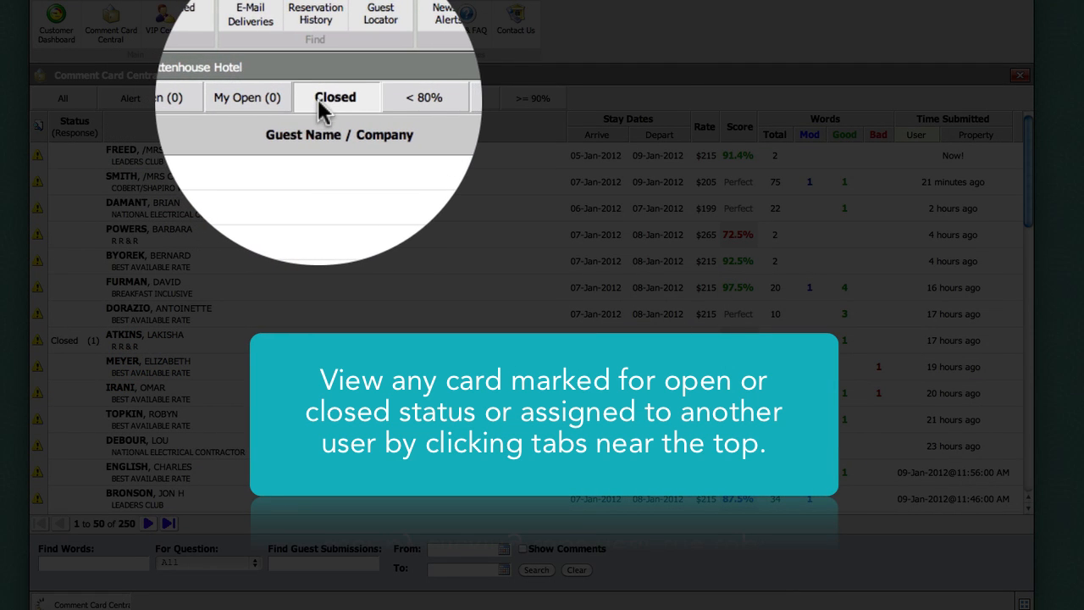
Step: Filter Comment Card Central to the Closed tab, showing eight closed cards
{"action": "left_click", "coordinate": [331, 98]}
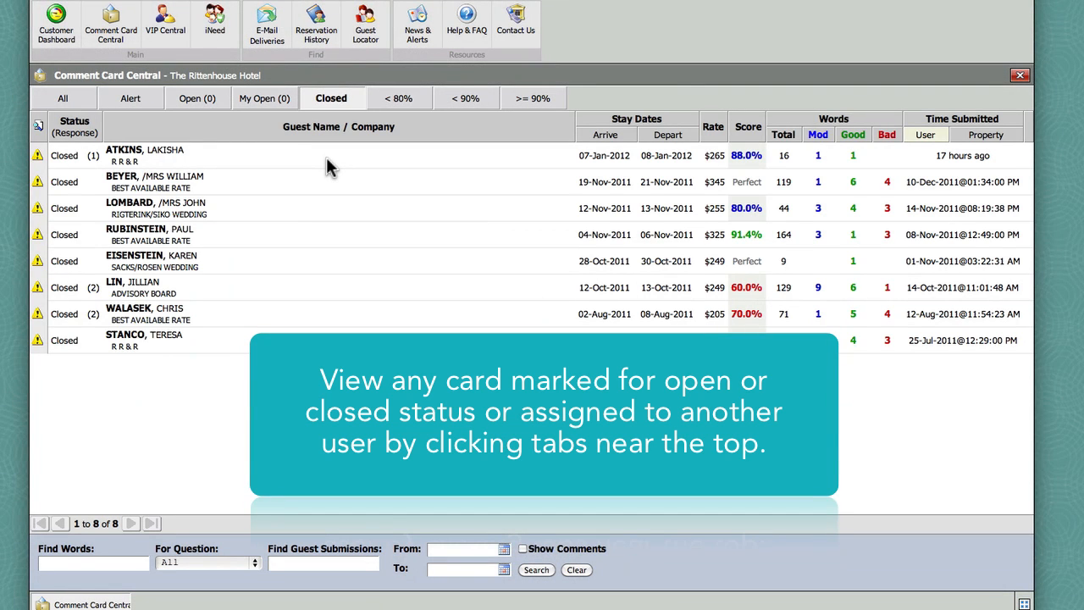